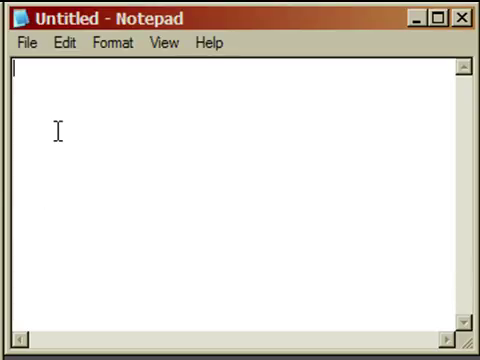
Type an opening <html> tag and a closing </html> tag a few lines below
{"action": "type", "text": "<html"}
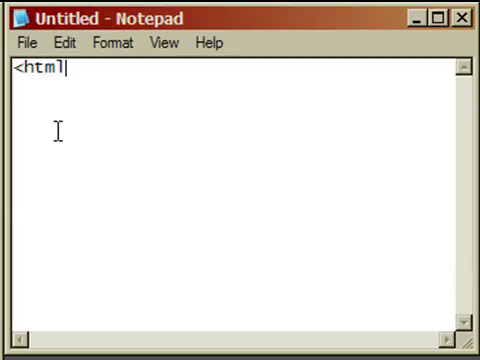
{"action": "type", "text": ">"}
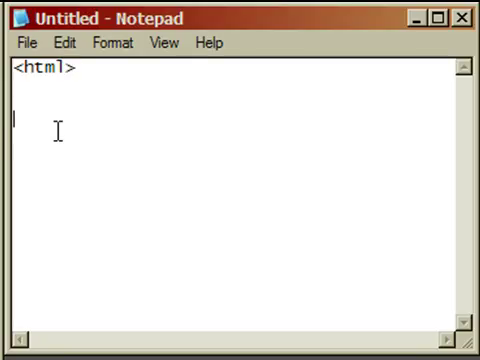
{"action": "type", "text": "<"}
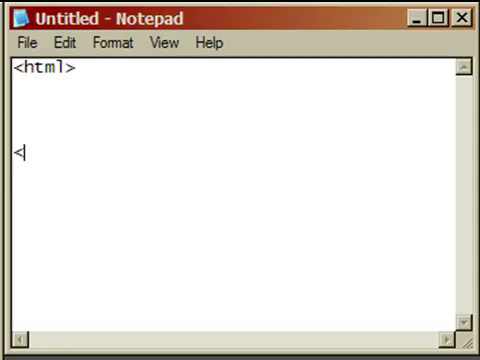
{"action": "type", "text": "/"}
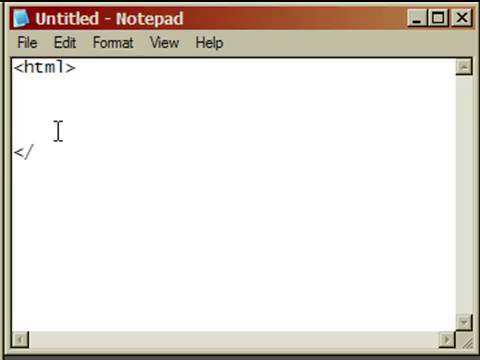
{"action": "type", "text": "html"}
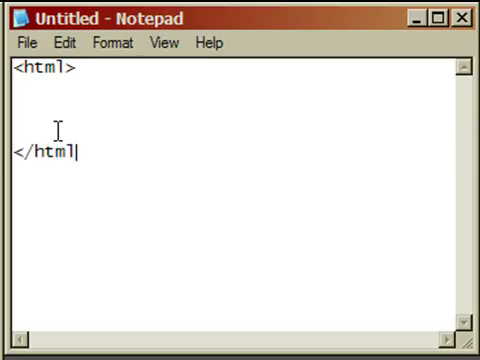
{"action": "type", "text": ">"}
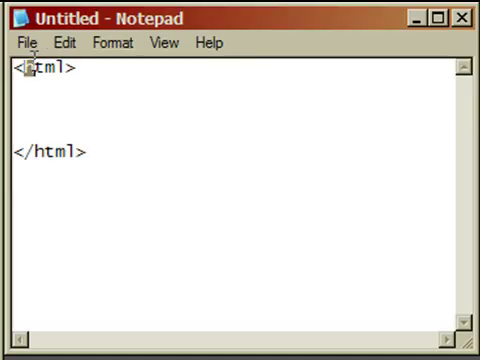
{"action": "double_click", "coordinate": [45, 71]}
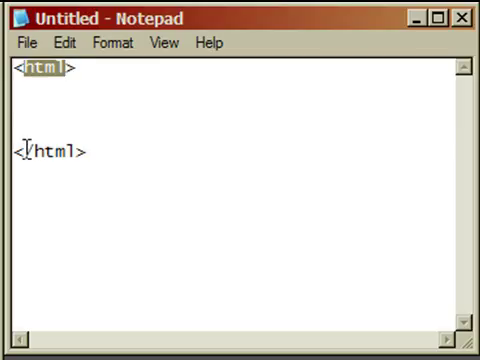
{"action": "double_click", "coordinate": [45, 153]}
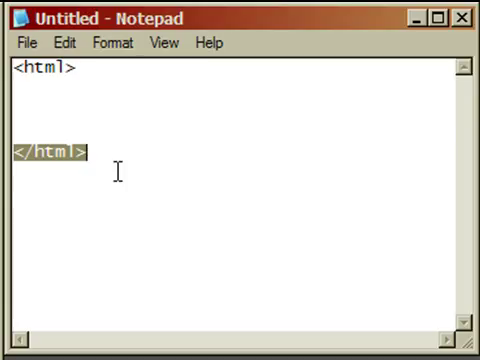
{"action": "mouse_move", "coordinate": [268, 223]}
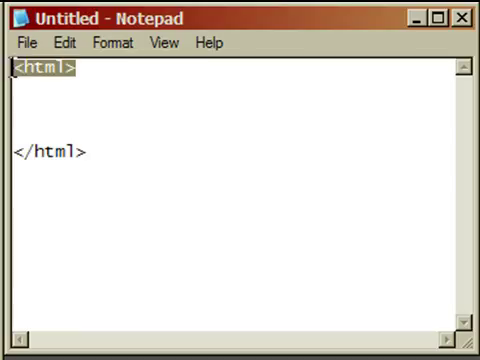
{"action": "mouse_move", "coordinate": [178, 136]}
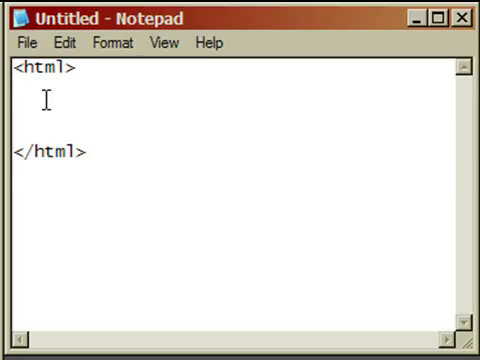
Type <head> on the line after <html> with </head> directly beneath it
{"action": "type", "text": "<head"}
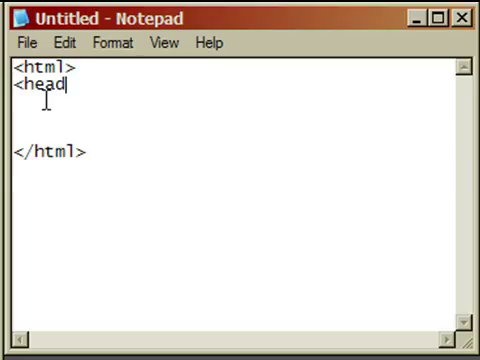
{"action": "type", "text": ">"}
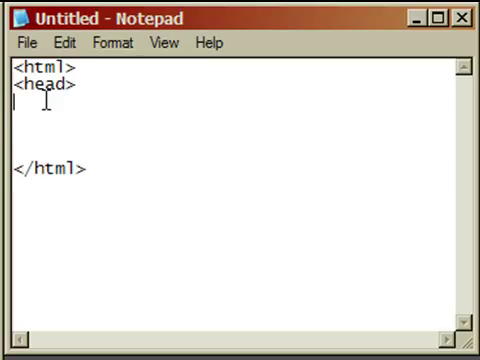
{"action": "type", "text": "</"}
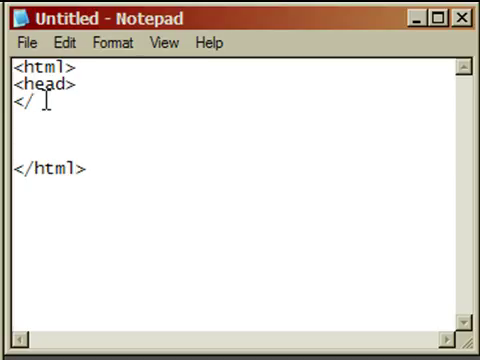
{"action": "type", "text": "head"}
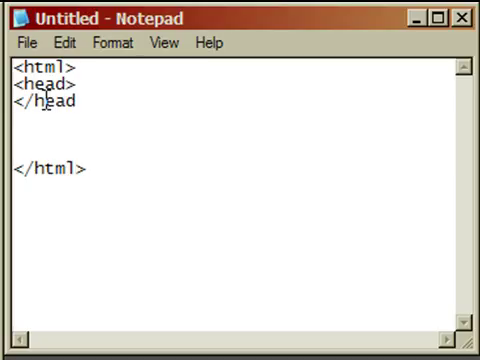
{"action": "type", "text": ">"}
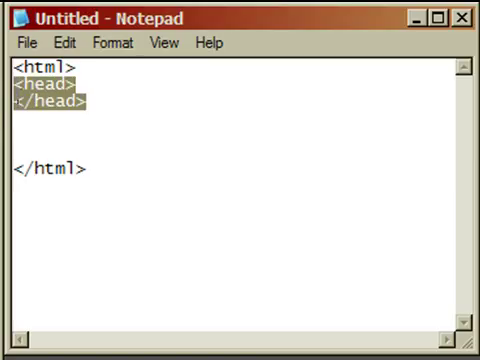
{"action": "mouse_move", "coordinate": [170, 123]}
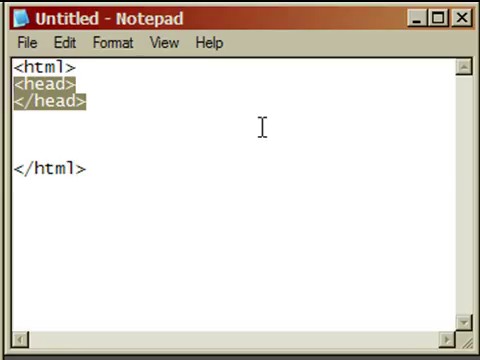
{"action": "mouse_move", "coordinate": [262, 125]}
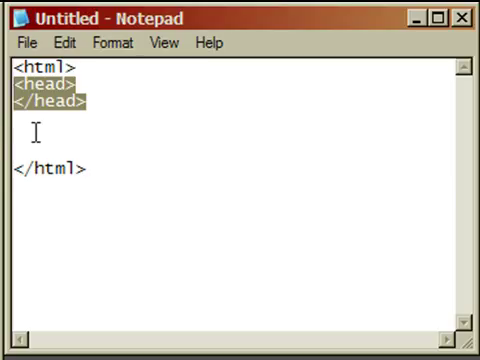
Type <body> below </head> and </body> a few lines lower
{"action": "type", "text": "<"}
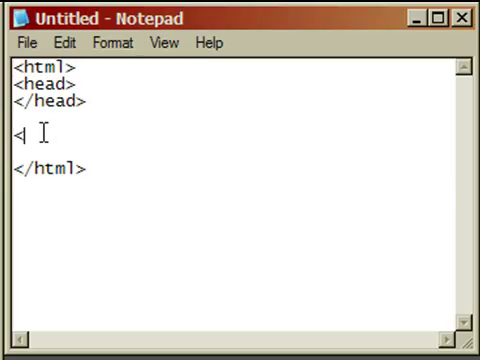
{"action": "type", "text": "body"}
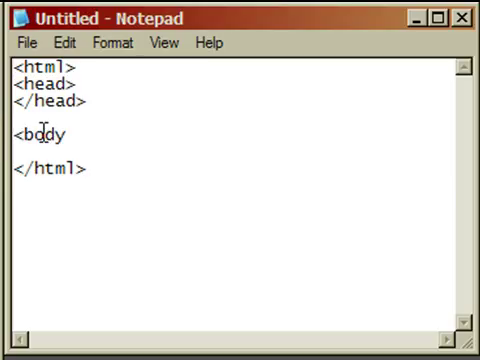
{"action": "type", "text": ">"}
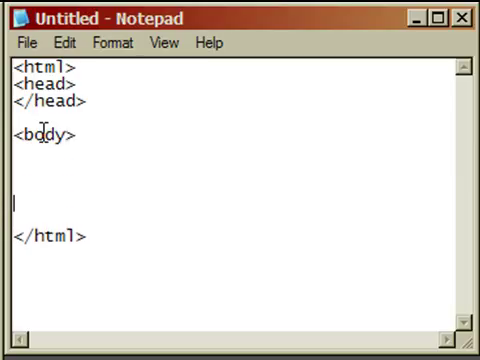
{"action": "type", "text": "</"}
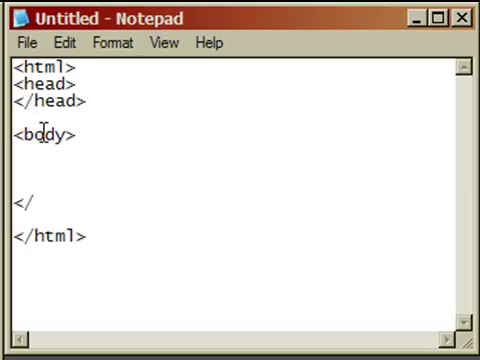
{"action": "type", "text": "body>"}
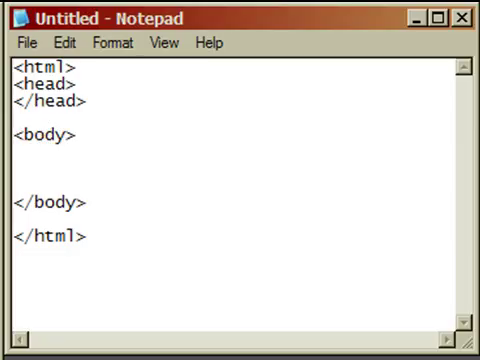
Type "This is a line of text." between the body tags
{"action": "type", "text": "This is a l"}
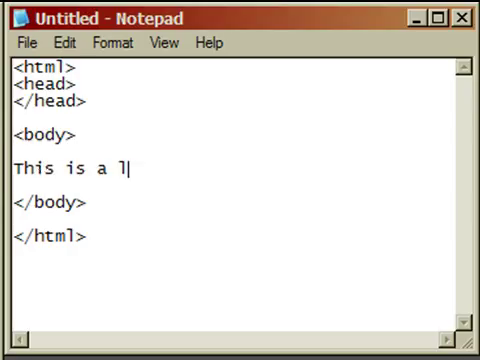
{"action": "type", "text": "ine of text"}
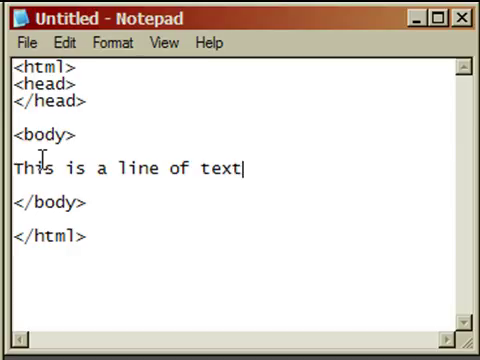
{"action": "type", "text": "."}
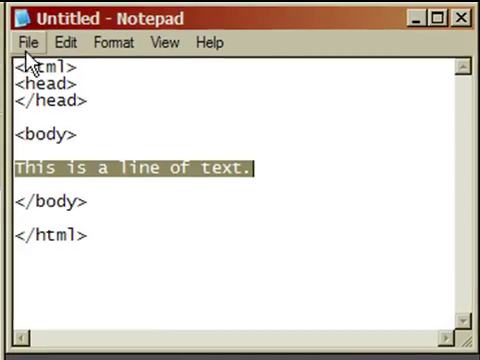
Save the untitled page from the File menu under the name first.html
{"action": "left_click", "coordinate": [28, 42]}
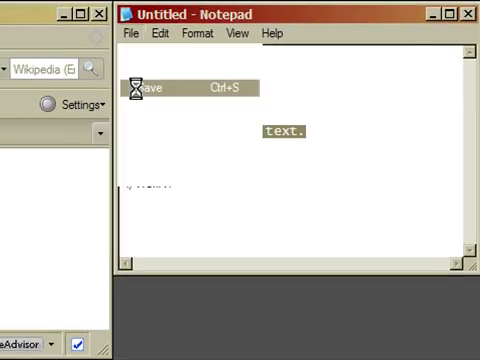
{"action": "left_click", "coordinate": [155, 88]}
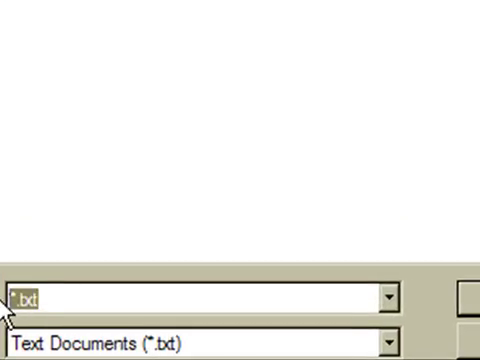
{"action": "type", "text": "first"}
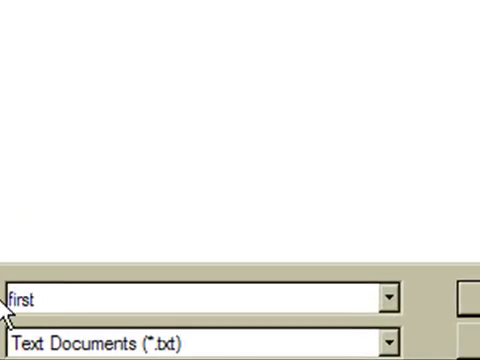
{"action": "type", "text": ".html"}
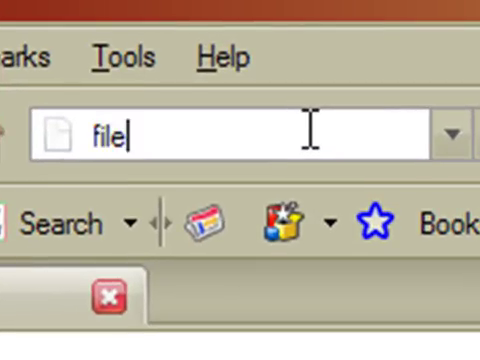
Enter file:///c:/demo/first.html in the Firefox address bar
{"action": "type", "text": ":"}
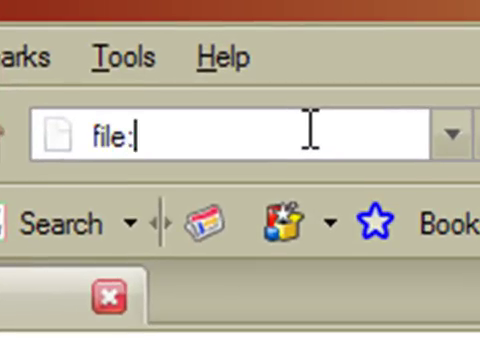
{"action": "type", "text": "/"}
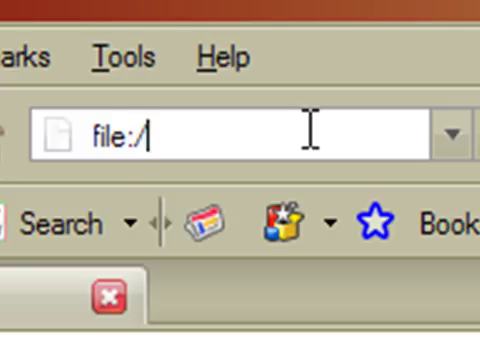
{"action": "type", "text": "//c"}
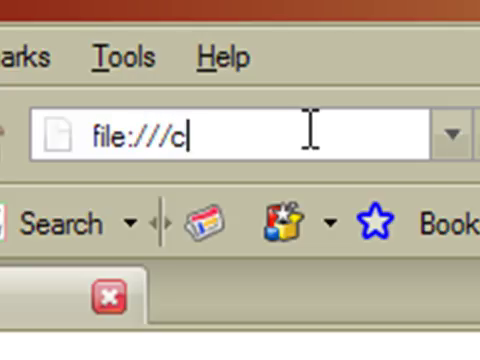
{"action": "type", "text": ":"}
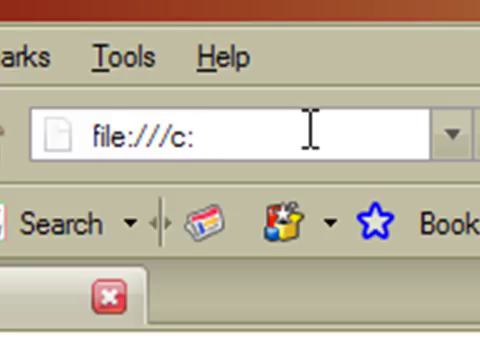
{"action": "type", "text": "/"}
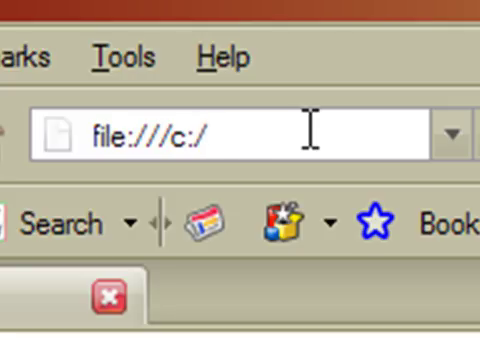
{"action": "type", "text": "demo"}
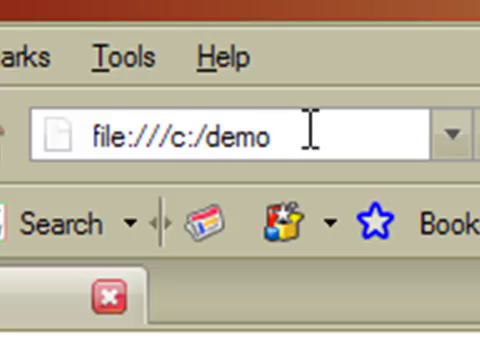
{"action": "type", "text": "/"}
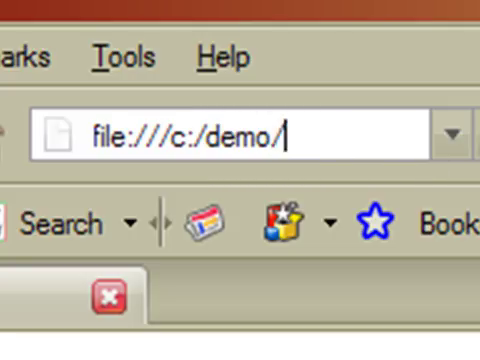
{"action": "type", "text": "fir"}
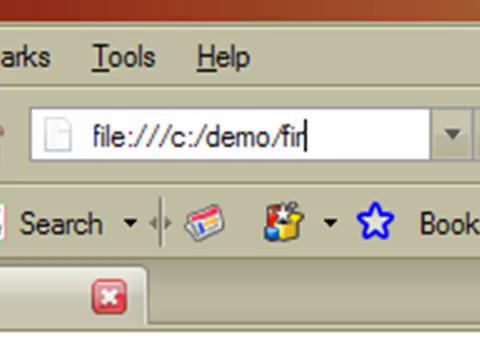
{"action": "type", "text": "st.html"}
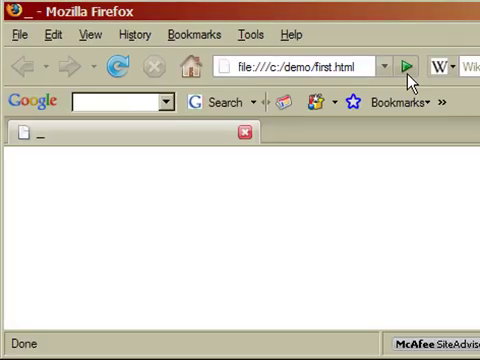
{"action": "left_click", "coordinate": [404, 64]}
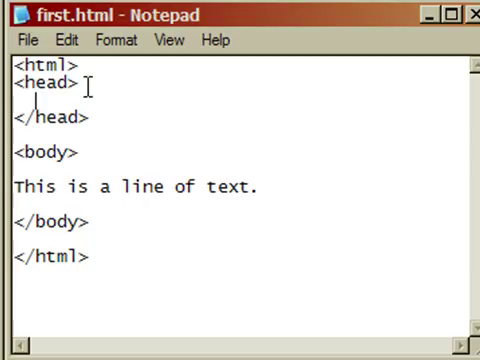
Write <title>first page</title> on the empty line inside the head section
{"action": "type", "text": "<"}
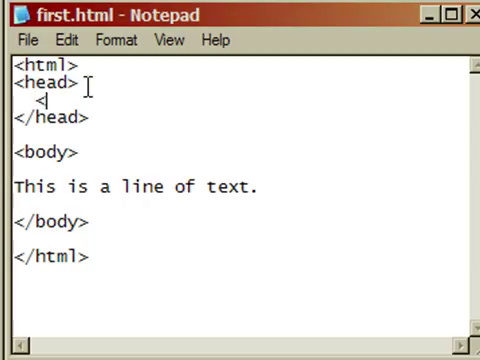
{"action": "type", "text": "title"}
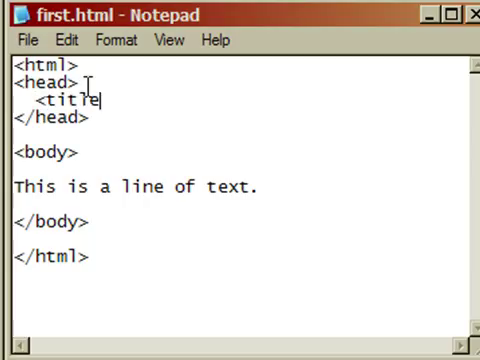
{"action": "type", "text": ">"}
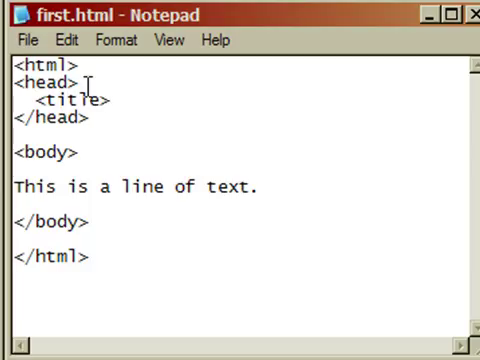
{"action": "type", "text": "first page"}
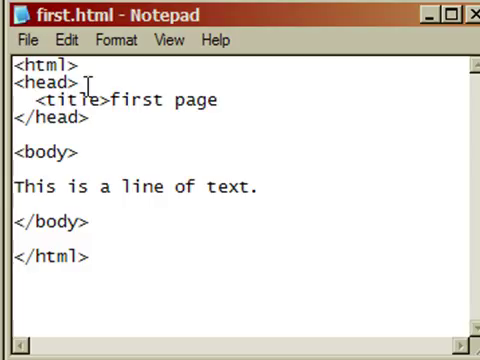
{"action": "left_click", "coordinate": [215, 100]}
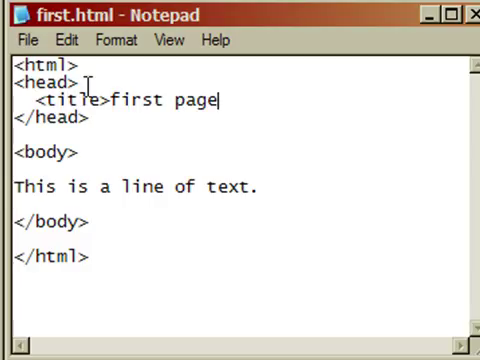
{"action": "type", "text": "</title>"}
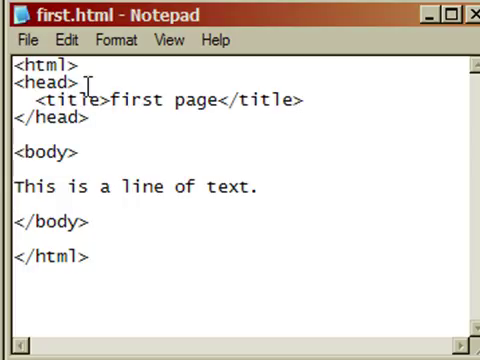
{"action": "mouse_move", "coordinate": [228, 99]}
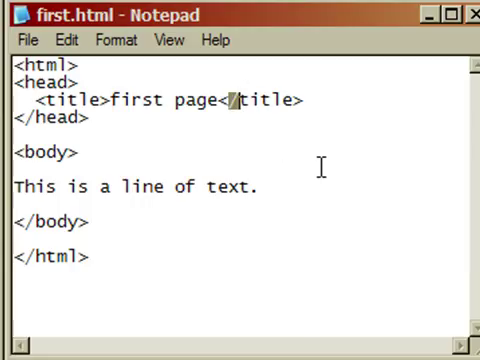
{"action": "mouse_move", "coordinate": [294, 78]}
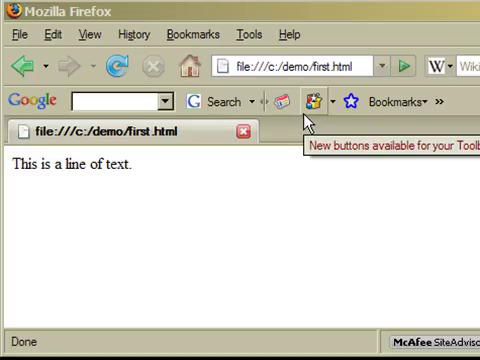
{"action": "mouse_move", "coordinate": [312, 120]}
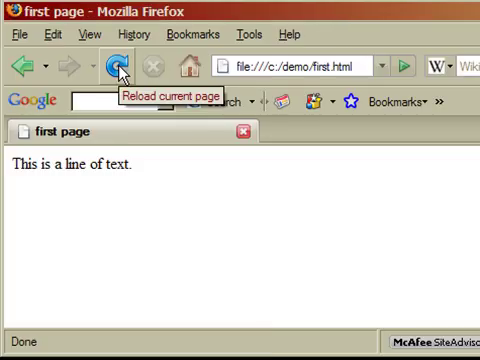
{"action": "mouse_move", "coordinate": [145, 138]}
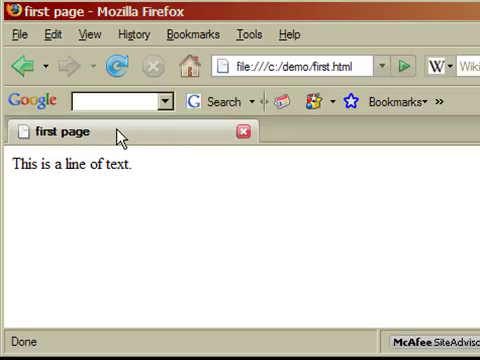
{"action": "mouse_move", "coordinate": [443, 215]}
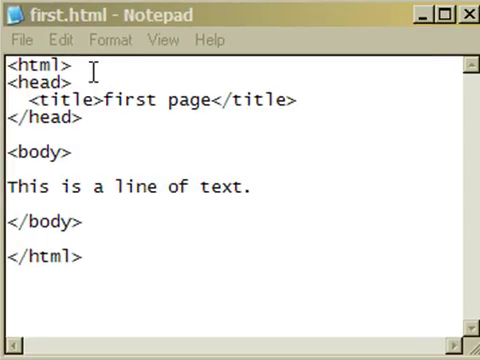
Return to Notepad and double-click the opening <html> tag in first.html
{"action": "double_click", "coordinate": [30, 67]}
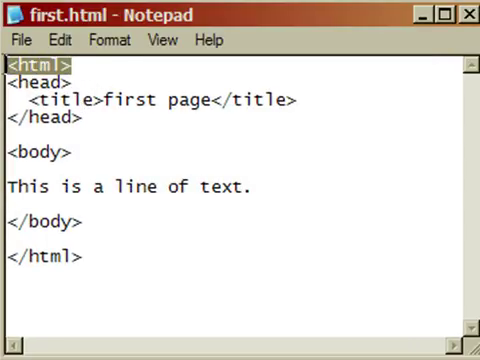